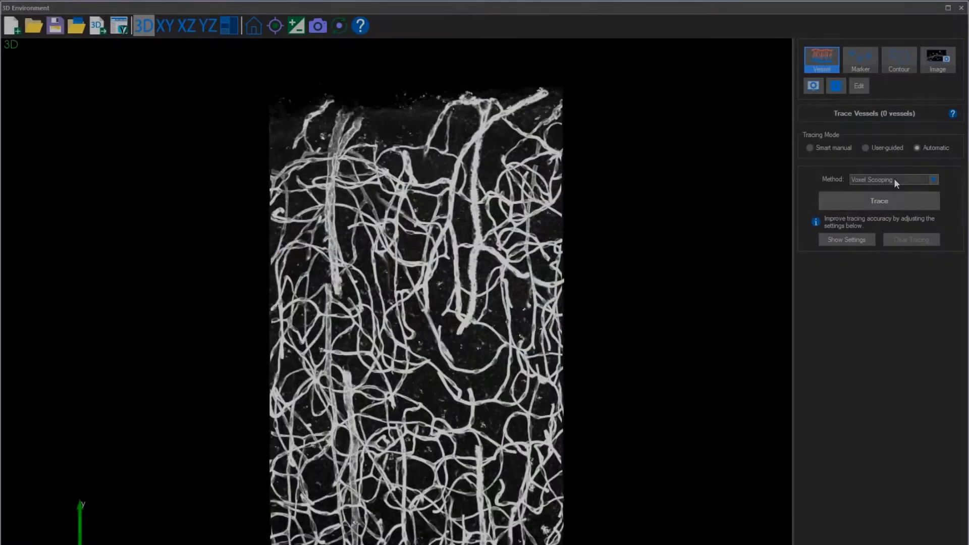
# - Choose Voxel Scooping as the automatic vessel tracing method
pyautogui.click(878, 201)
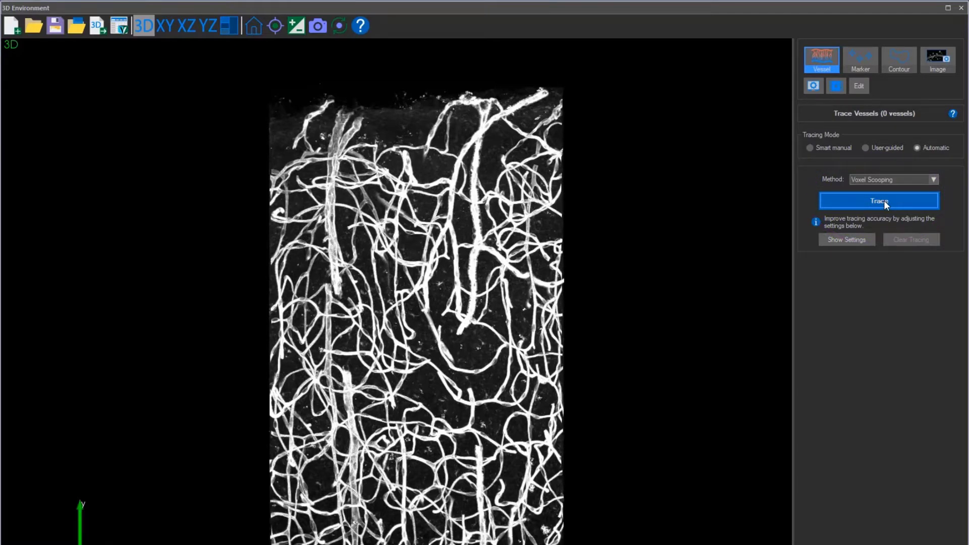
# - Run automatic tracing of the whole vessel network and enter Edit Vessels mode
pyautogui.click(879, 200)
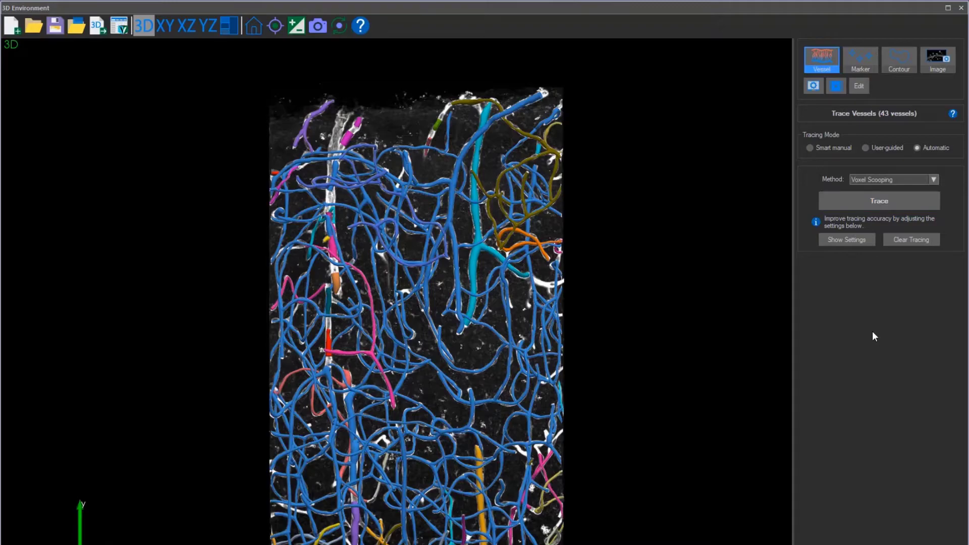
pyautogui.click(858, 85)
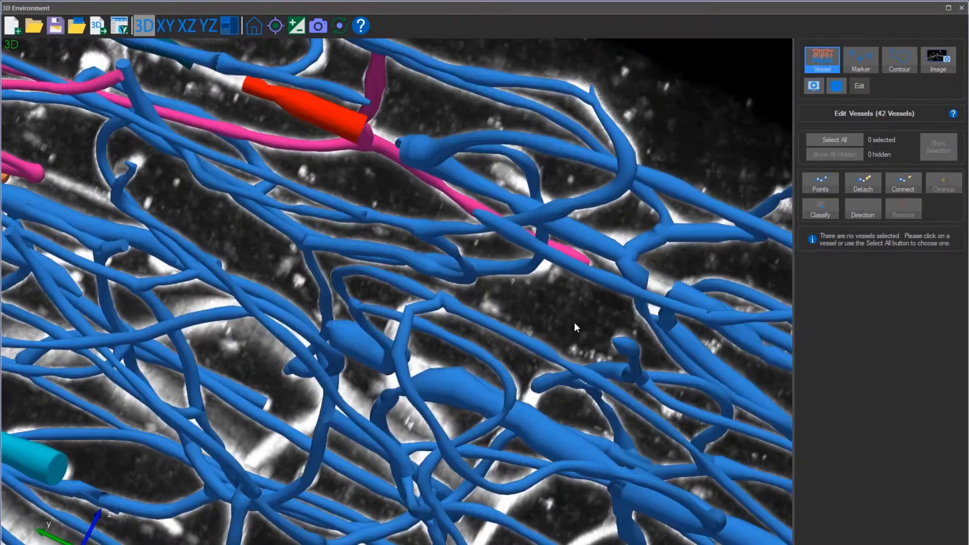
# - Rotate the 3D view in close and select one traced vessel for editing
pyautogui.moveTo(575, 327); pyautogui.dragTo(597, 248)
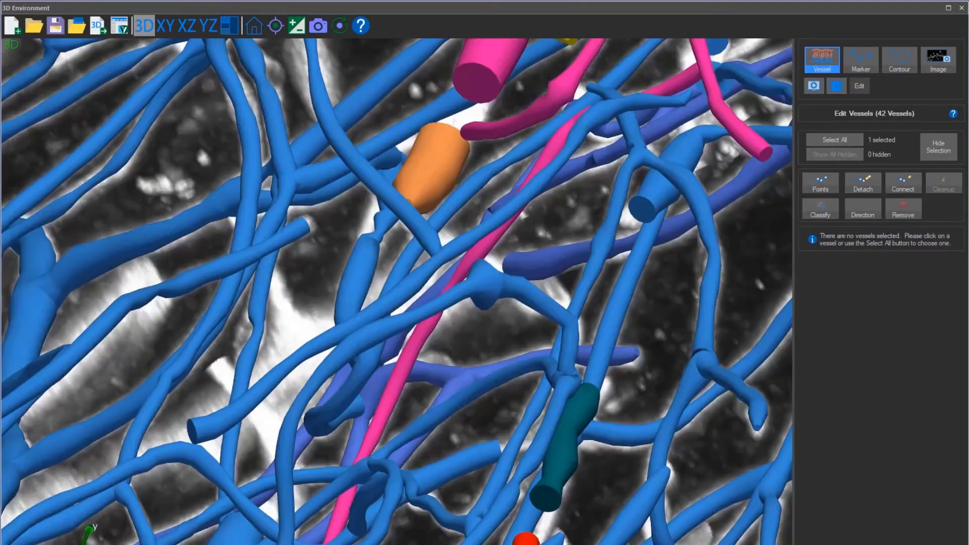
pyautogui.click(820, 183)
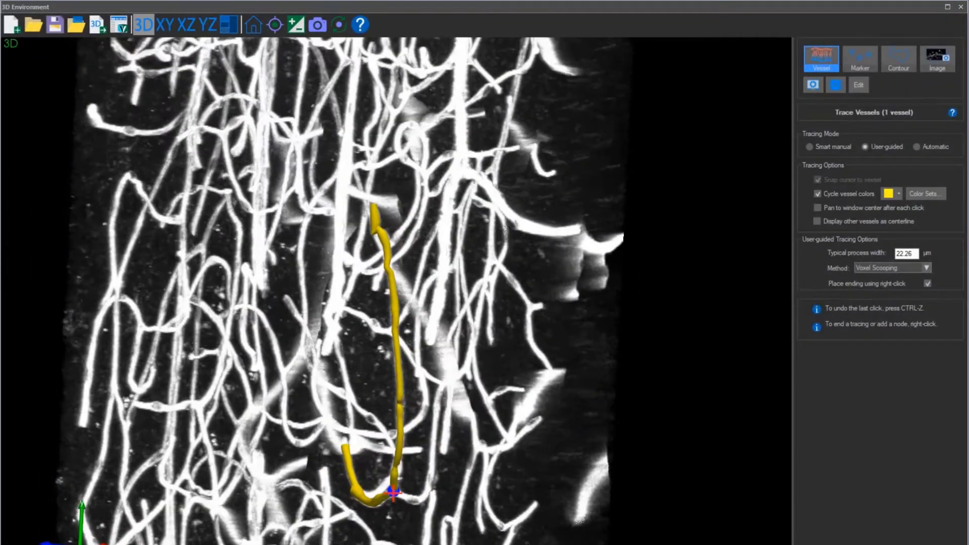
# - Add user-guided points extending the yellow vessel trace around the loop
pyautogui.click(438, 391)
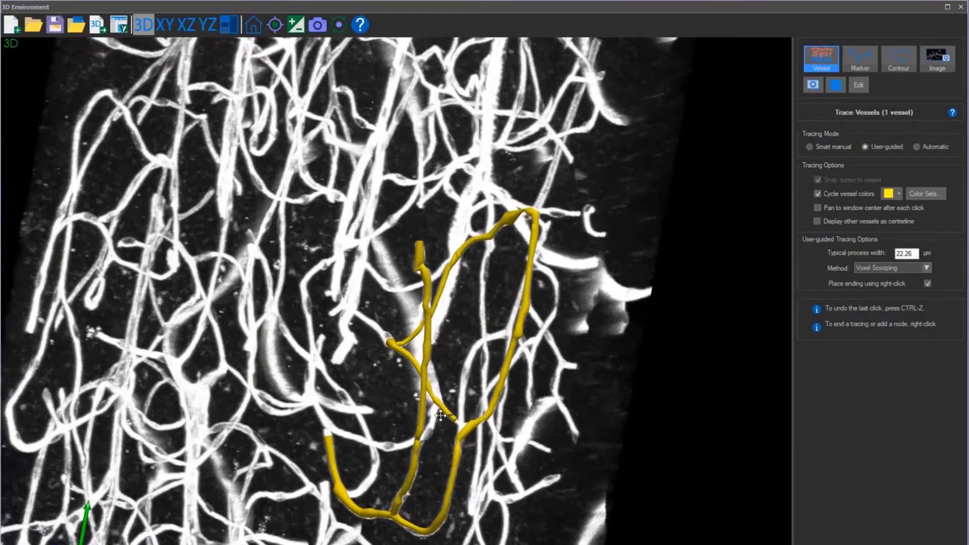
pyautogui.click(937, 58)
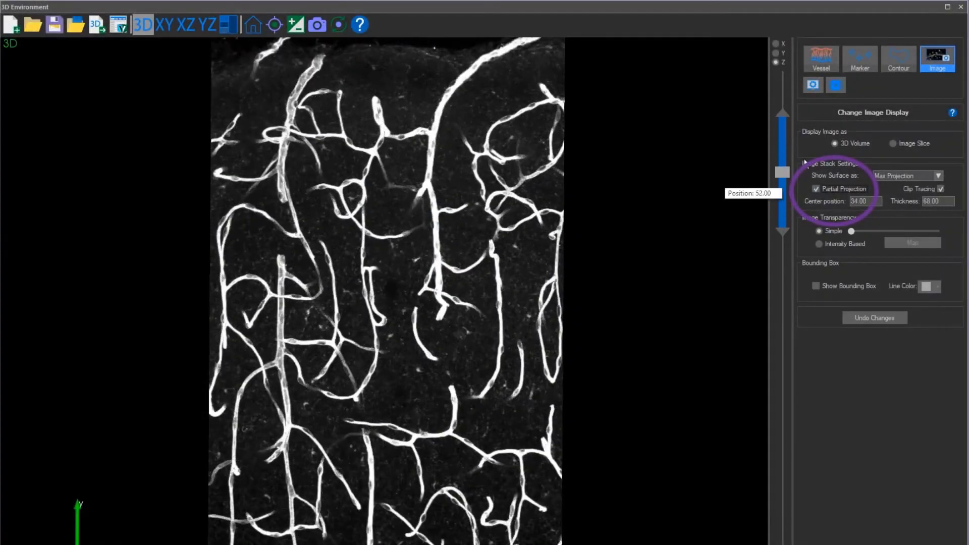
# - Move the projection slab deeper and add more yellow vessel points within it
pyautogui.moveTo(783, 171); pyautogui.dragTo(783, 267)
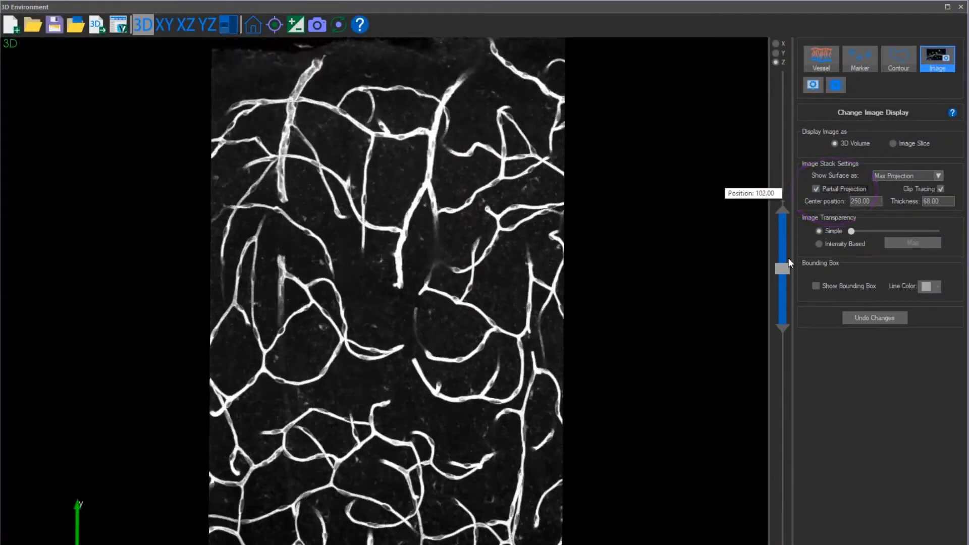
pyautogui.click(821, 58)
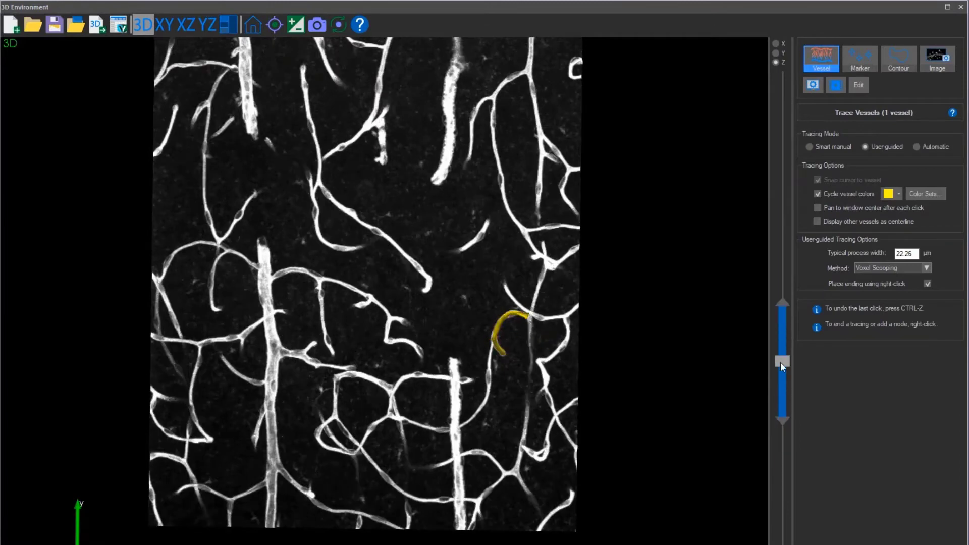
pyautogui.click(523, 459)
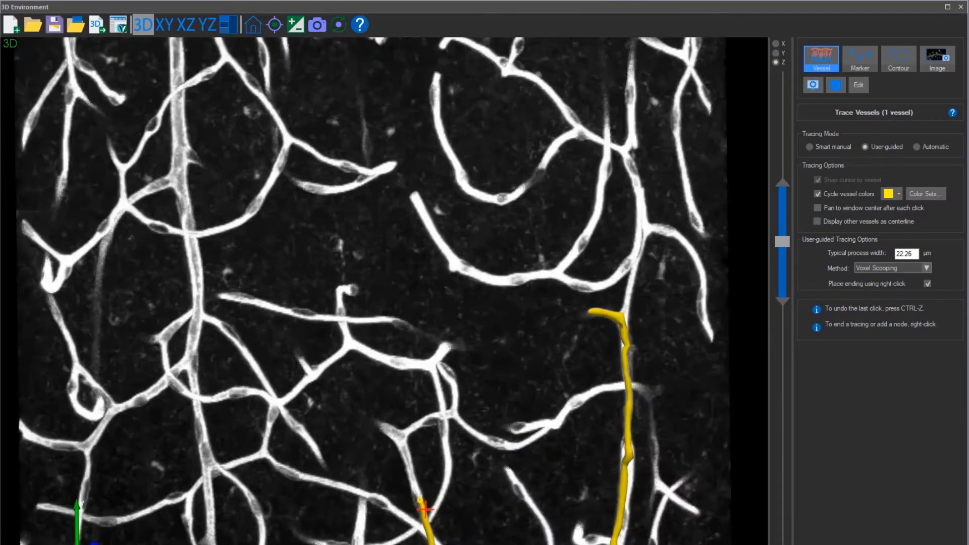
pyautogui.click(424, 506)
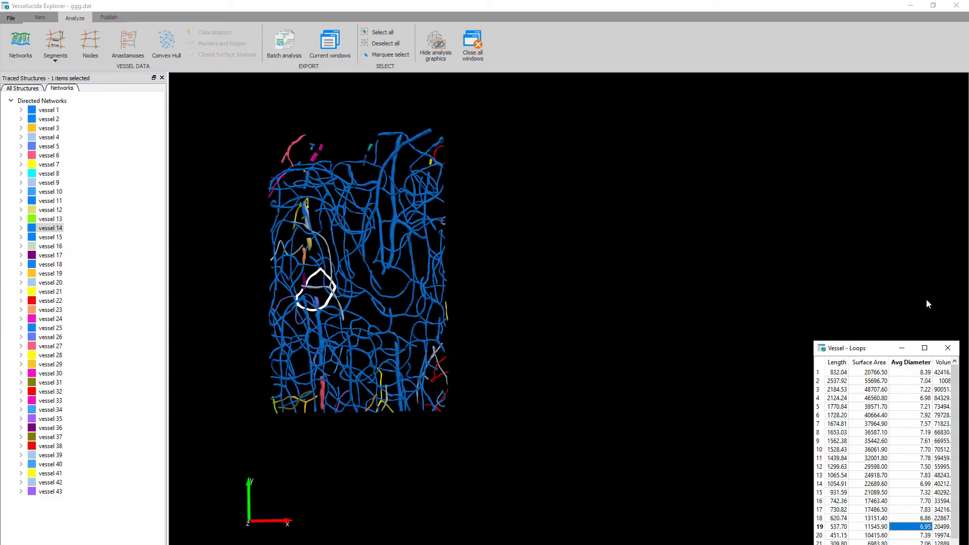
# - Show the network summary table in Vesselucida Explorer
pyautogui.click(20, 46)
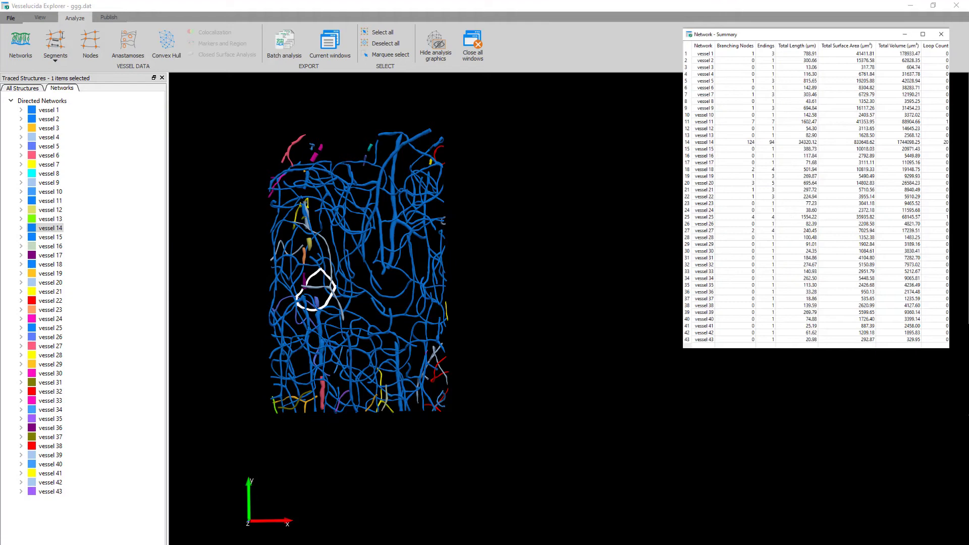